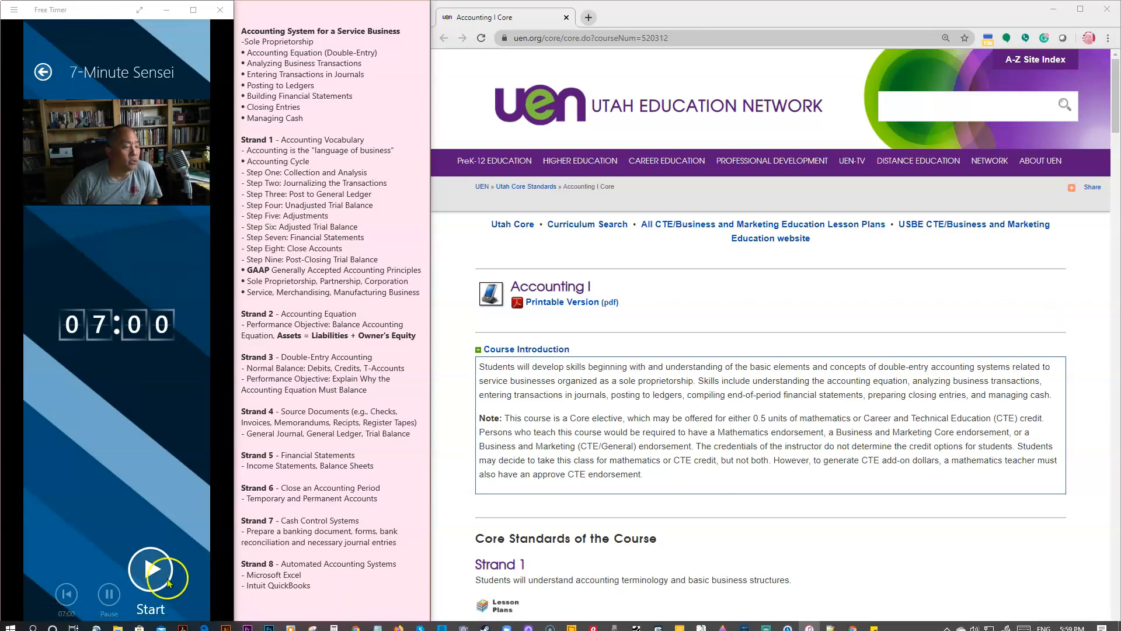
Start the 7-minute countdown so it ticks down from 07:00.
{"action": "left_click", "coordinate": [151, 569]}
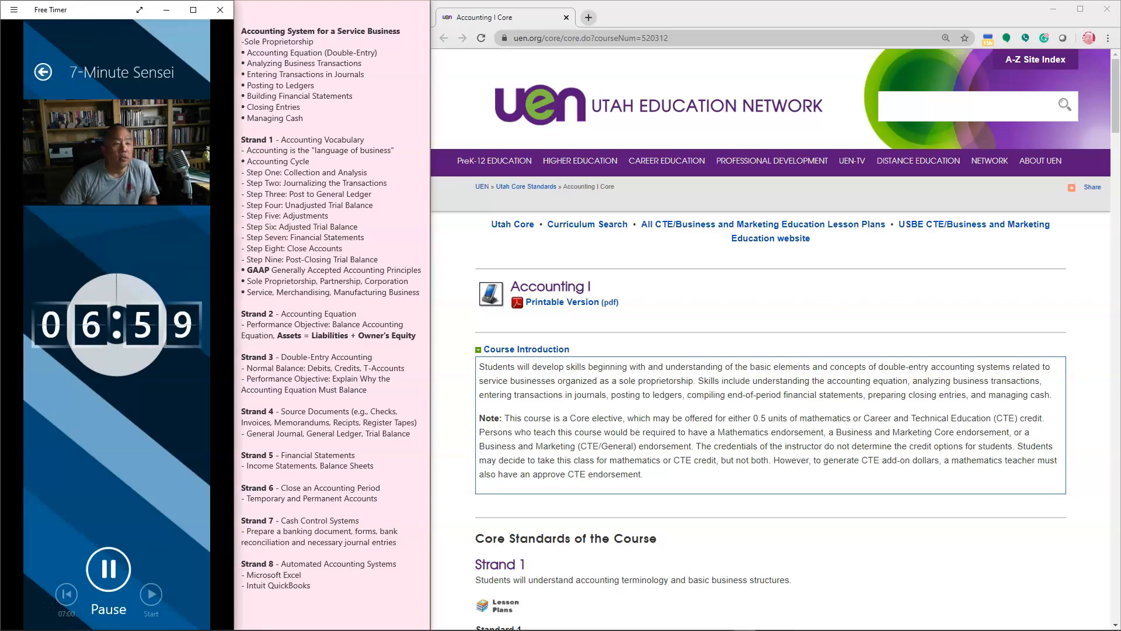